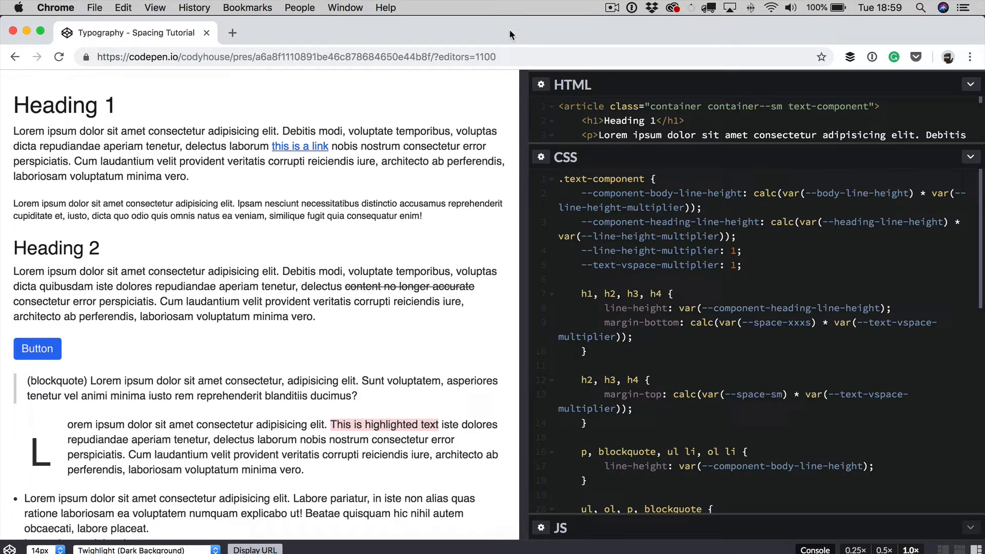
# - Set .text-component --line-height-multiplier to 1.2 and replace the vspace multiplier value with 2
pyautogui.click(741, 264)
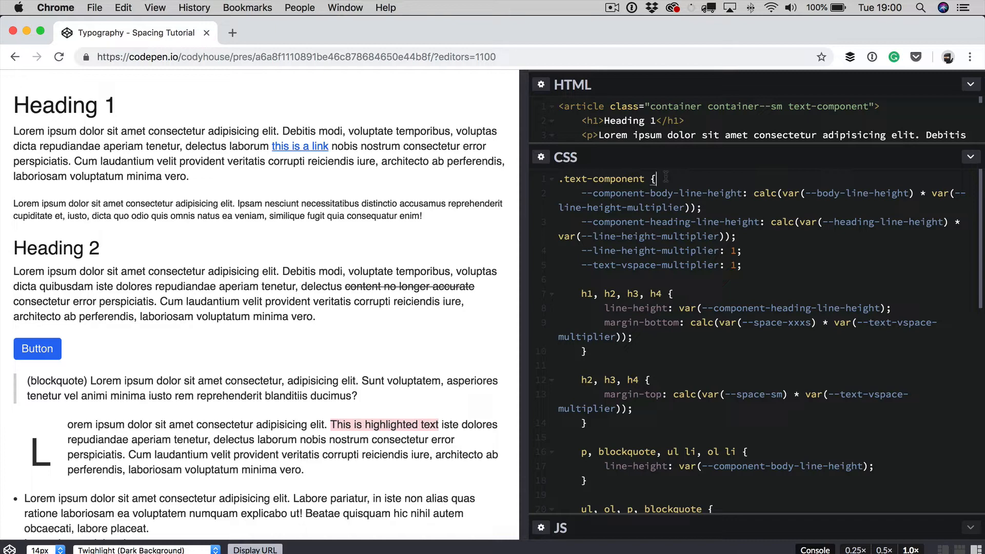
pyautogui.click(655, 178)
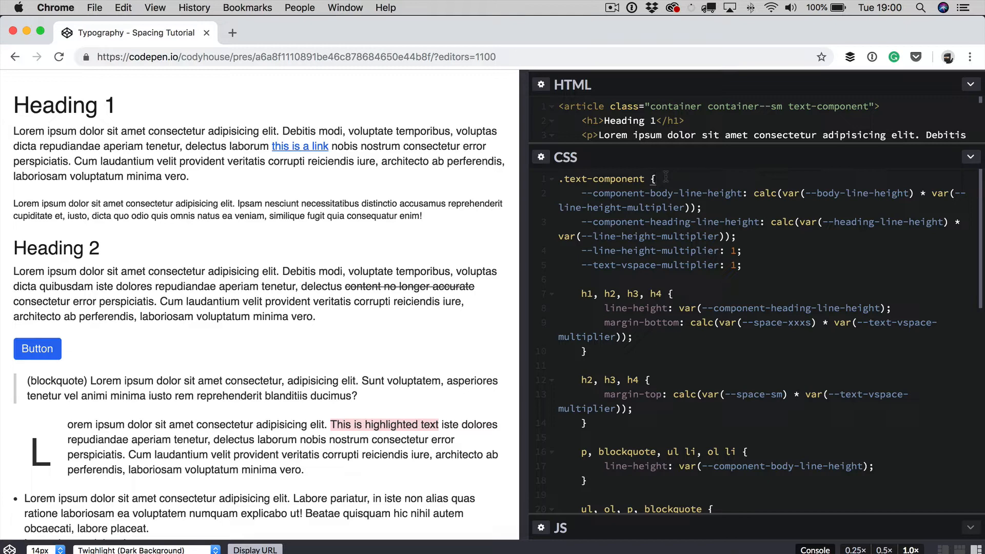
pyautogui.click(639, 208)
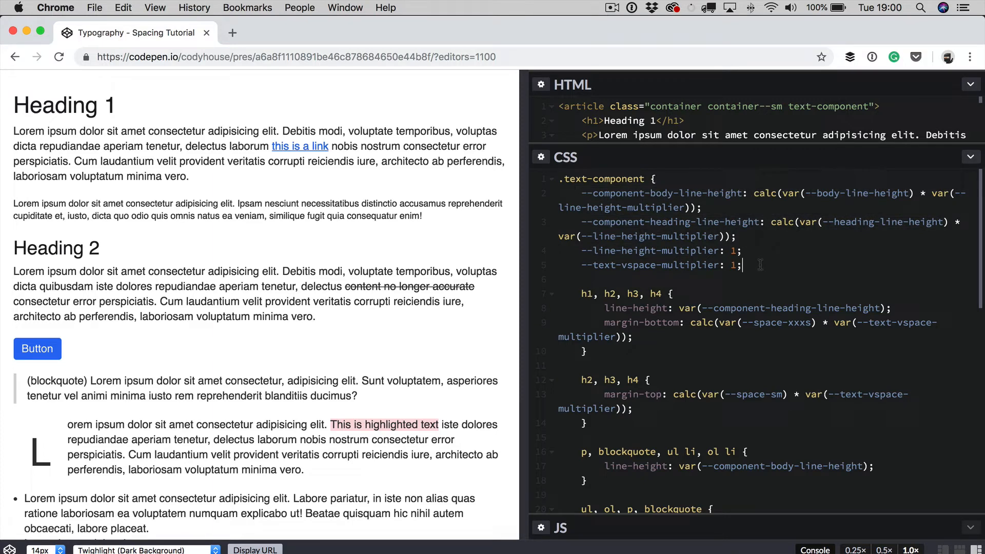
pyautogui.click(745, 250)
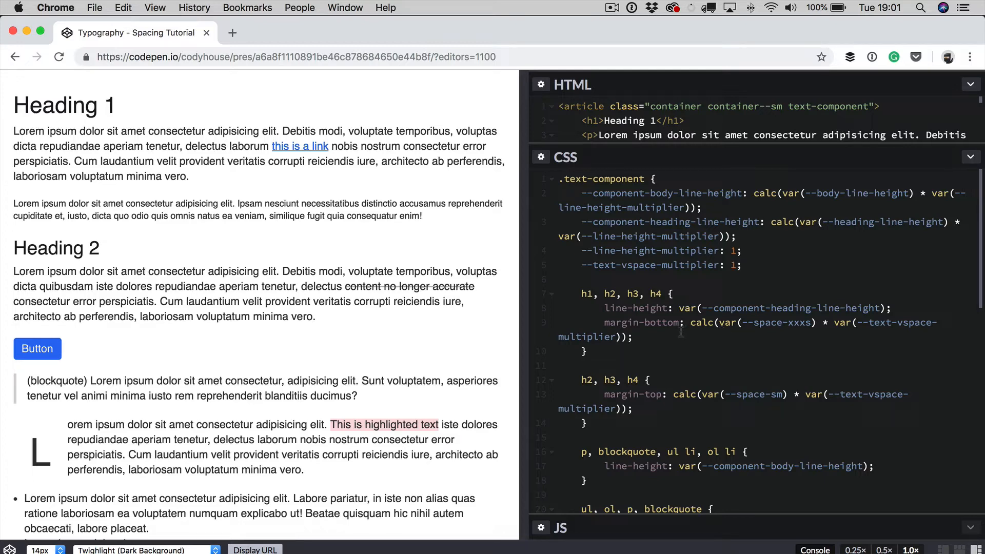
pyautogui.moveTo(183, 248)
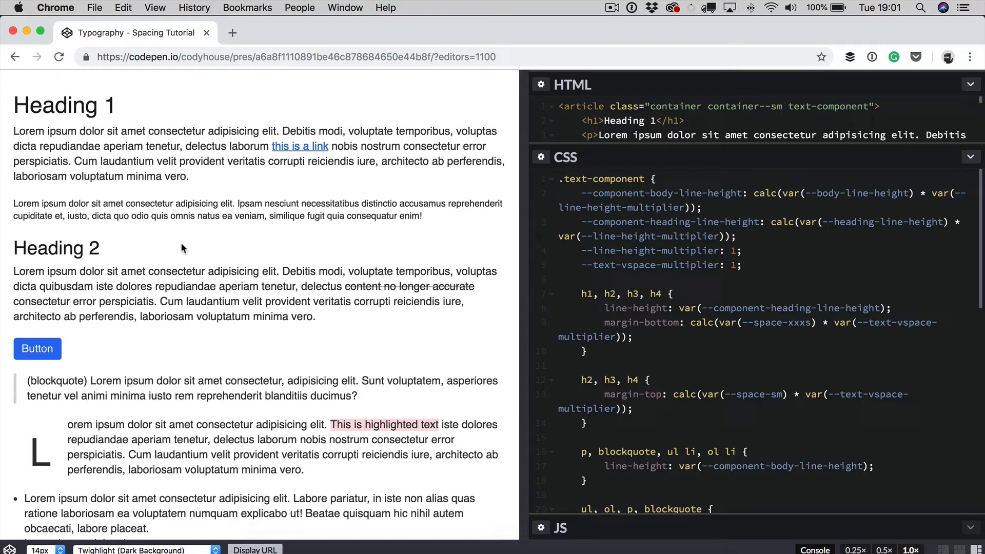
pyautogui.click(741, 265)
pyautogui.write('.2')
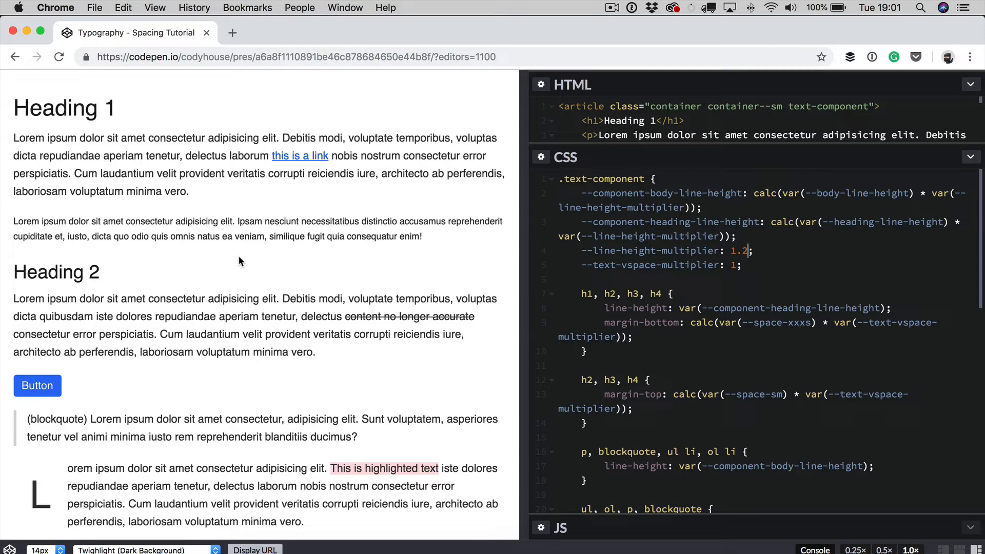
pyautogui.moveTo(178, 174)
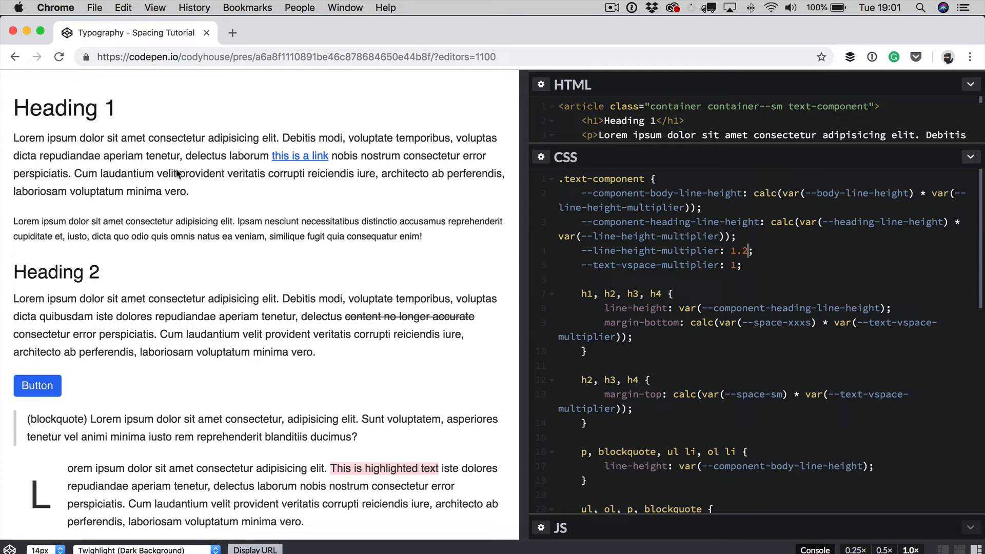
pyautogui.scroll(-3)
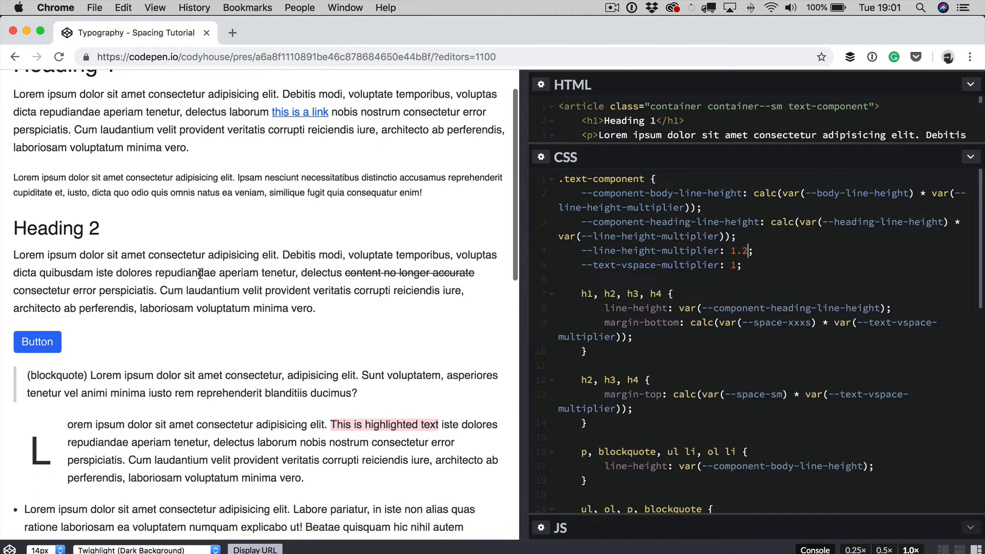
pyautogui.scroll(-3)
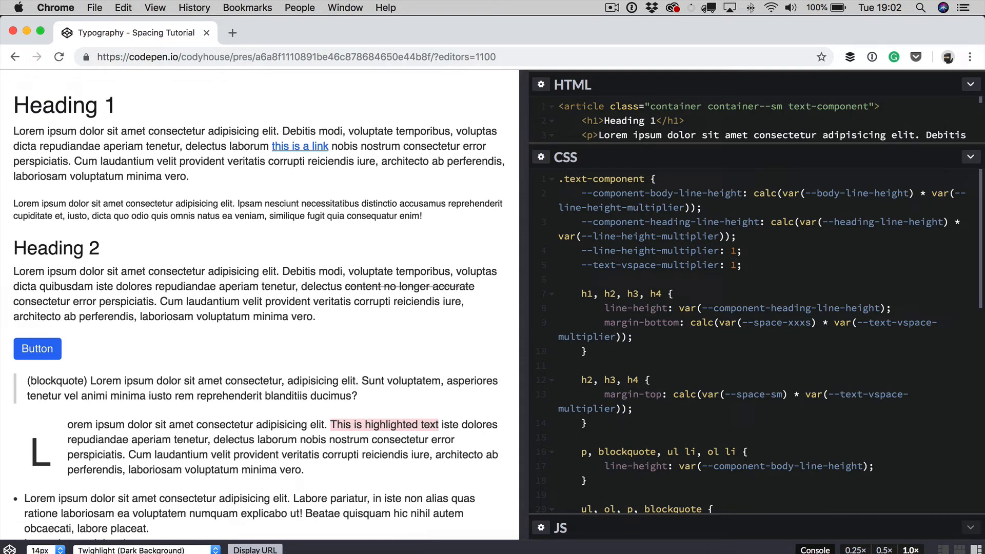
pyautogui.write('2')
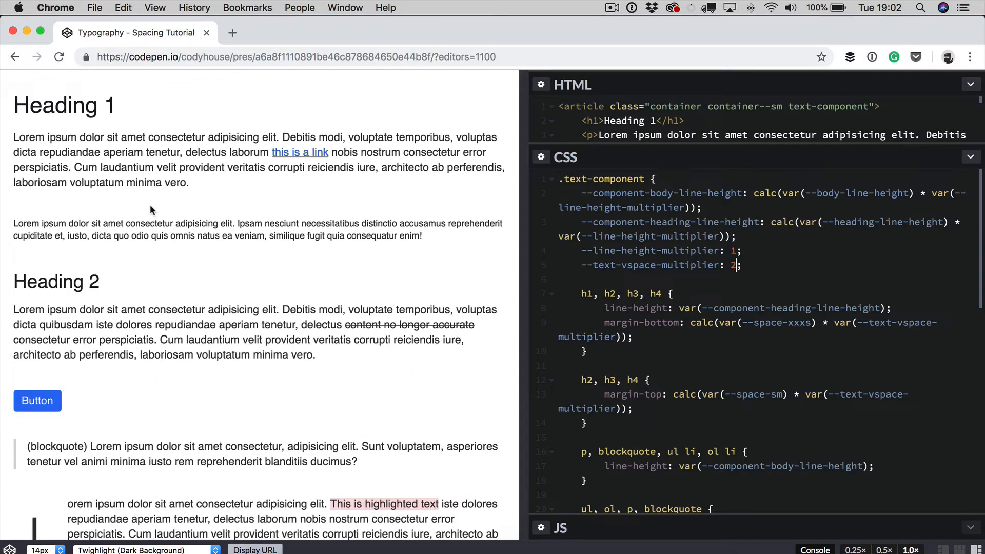
pyautogui.moveTo(166, 240)
pyautogui.write('.2')
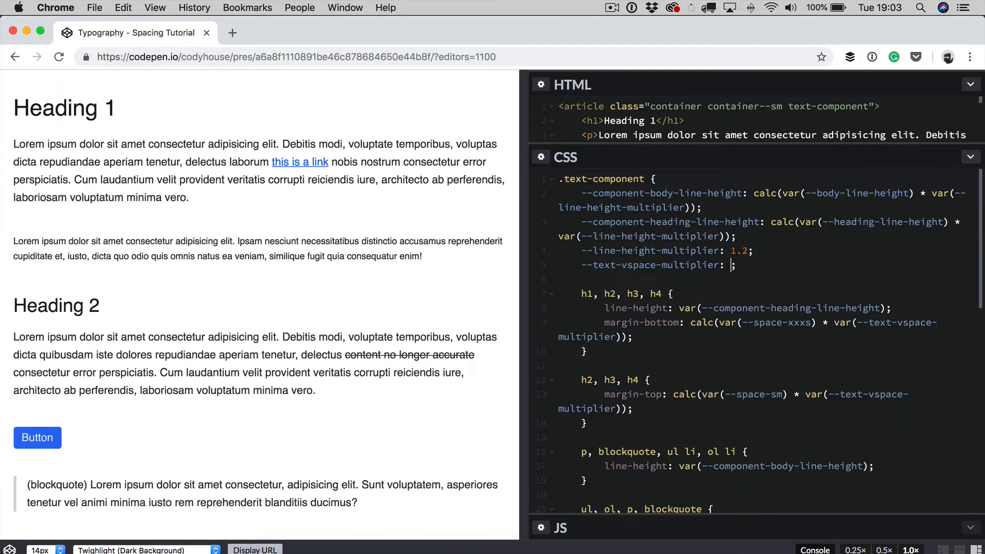
# - Set --text-vspace-multiplier to 1.6 so the preview's block spacing loosens
pyautogui.write('1.6')
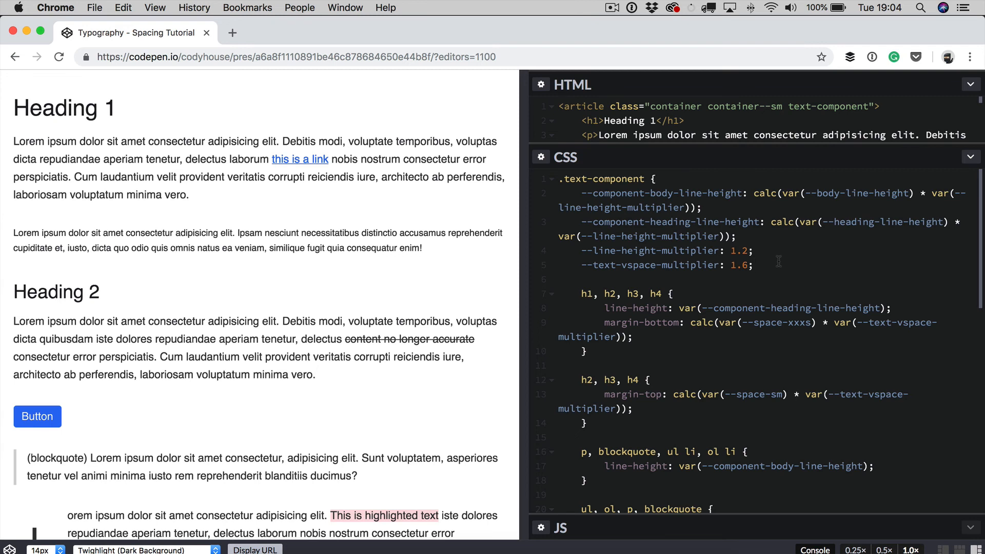
pyautogui.click(752, 264)
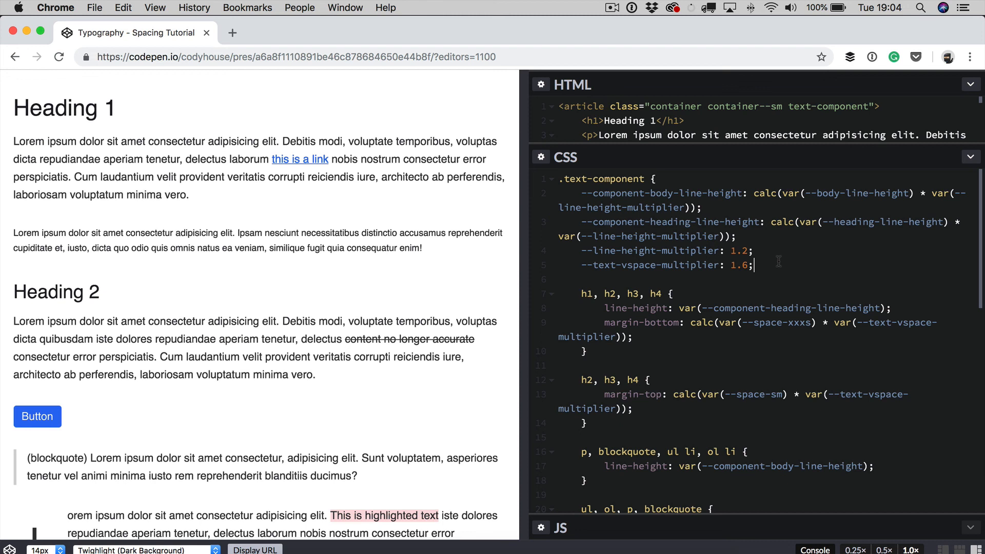